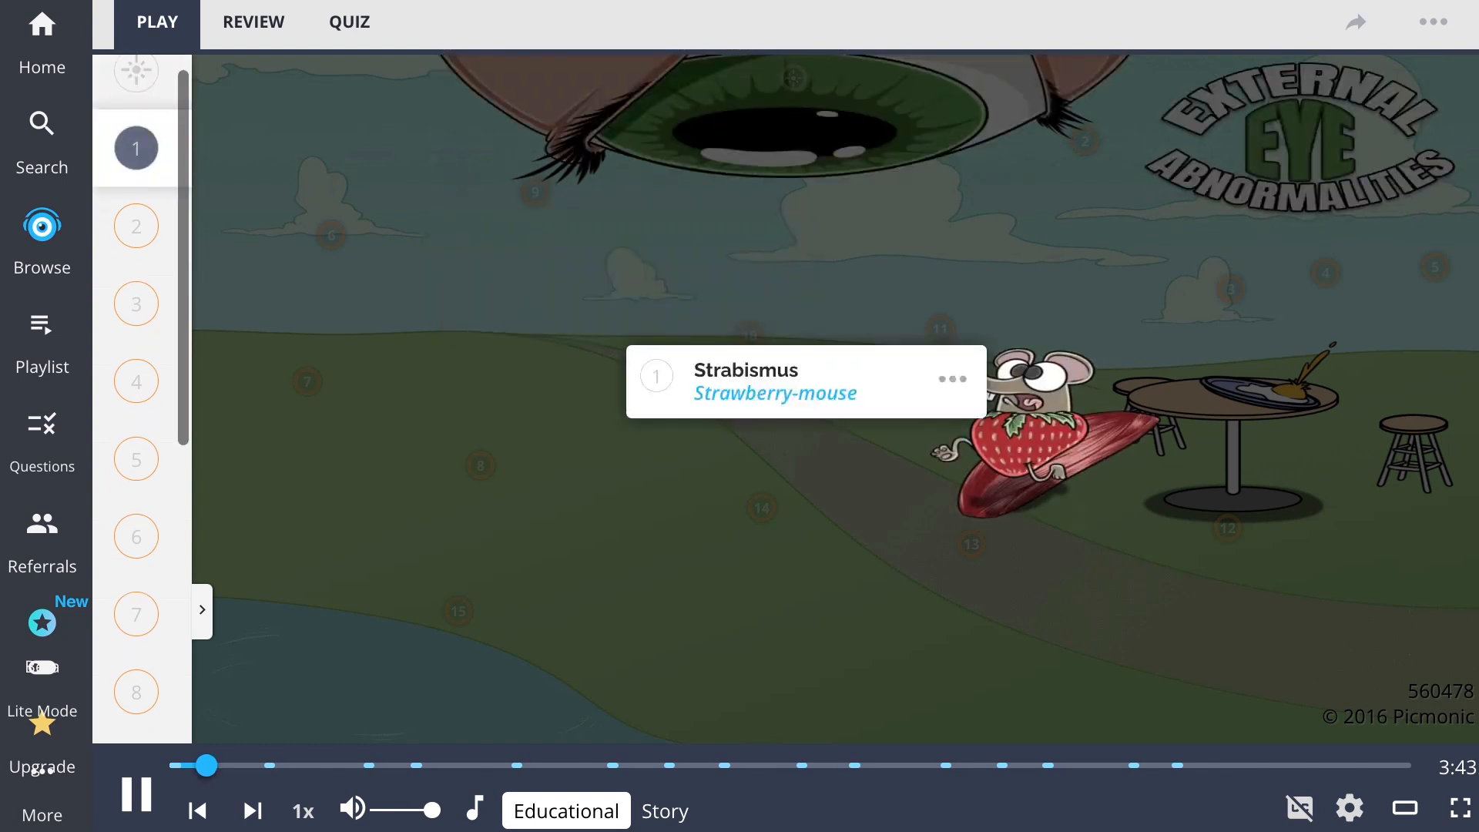
Step: Play the lesson from Strabismus through Dacryocystitis, then switch to Story narration
scroll("up", 3)
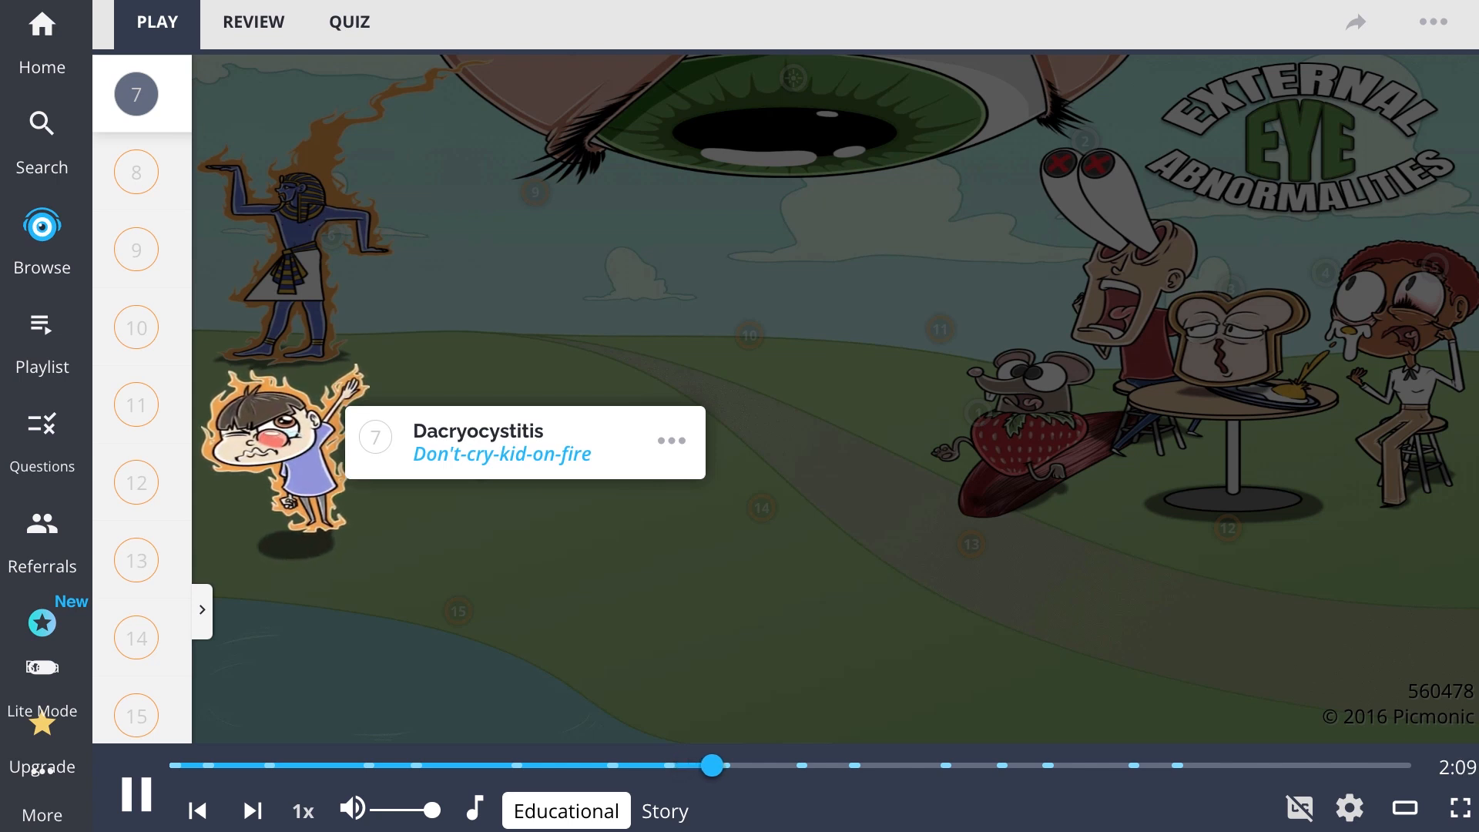
left_click(135, 160)
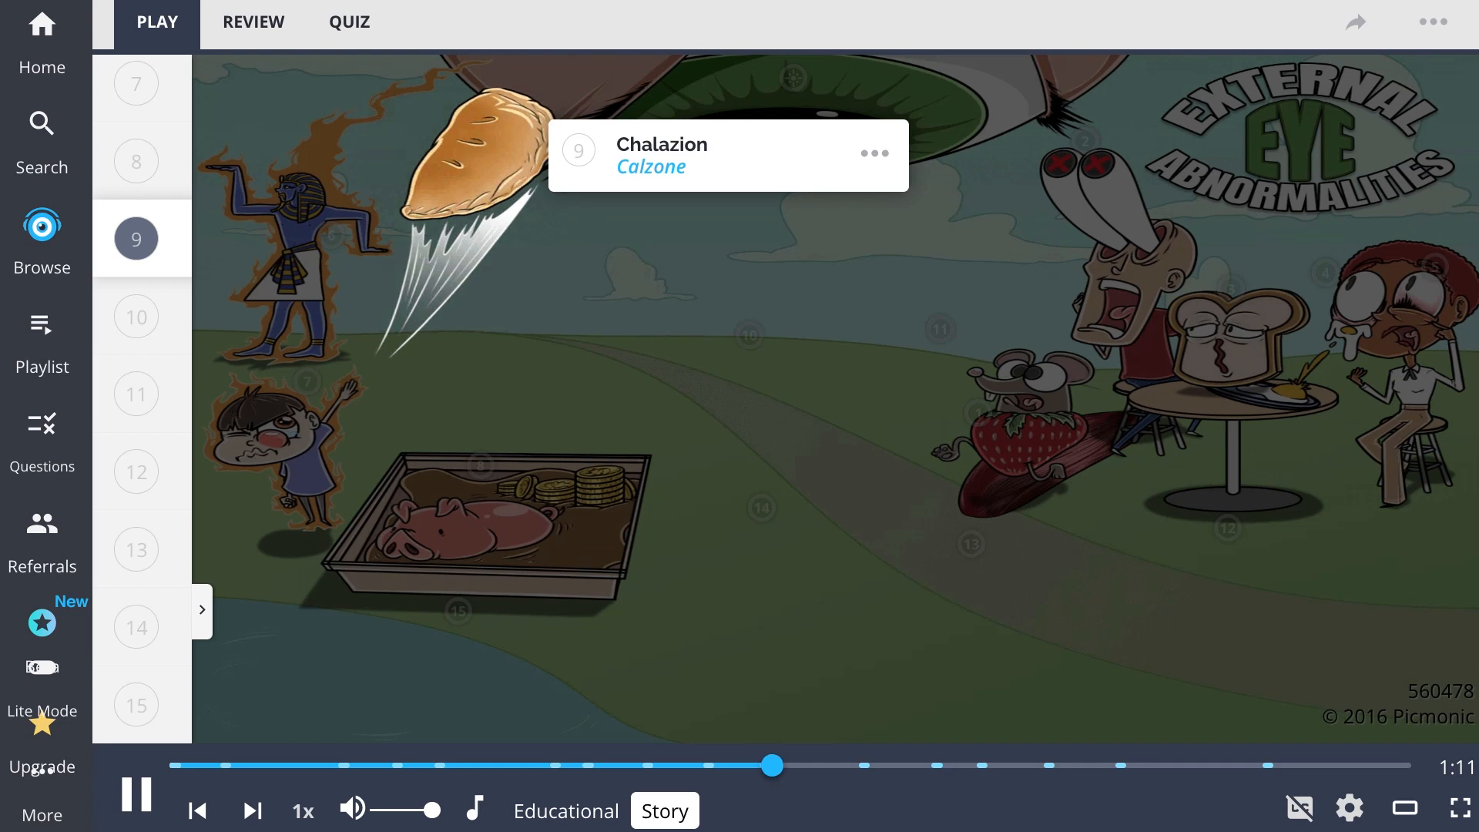
Step: Let the story finish at 0:00 and expand the side list of character names
left_click(789, 765)
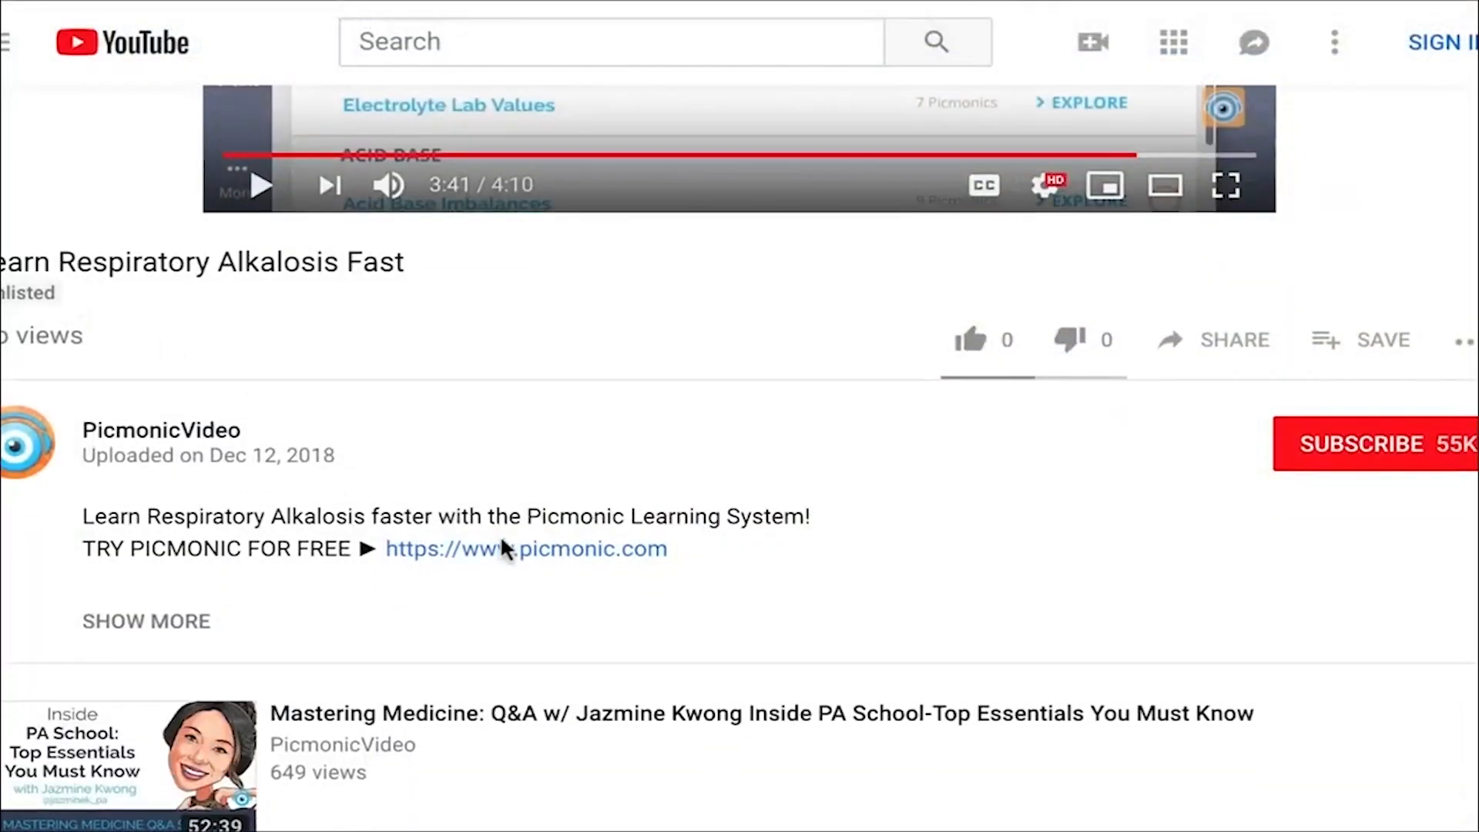
left_click(525, 547)
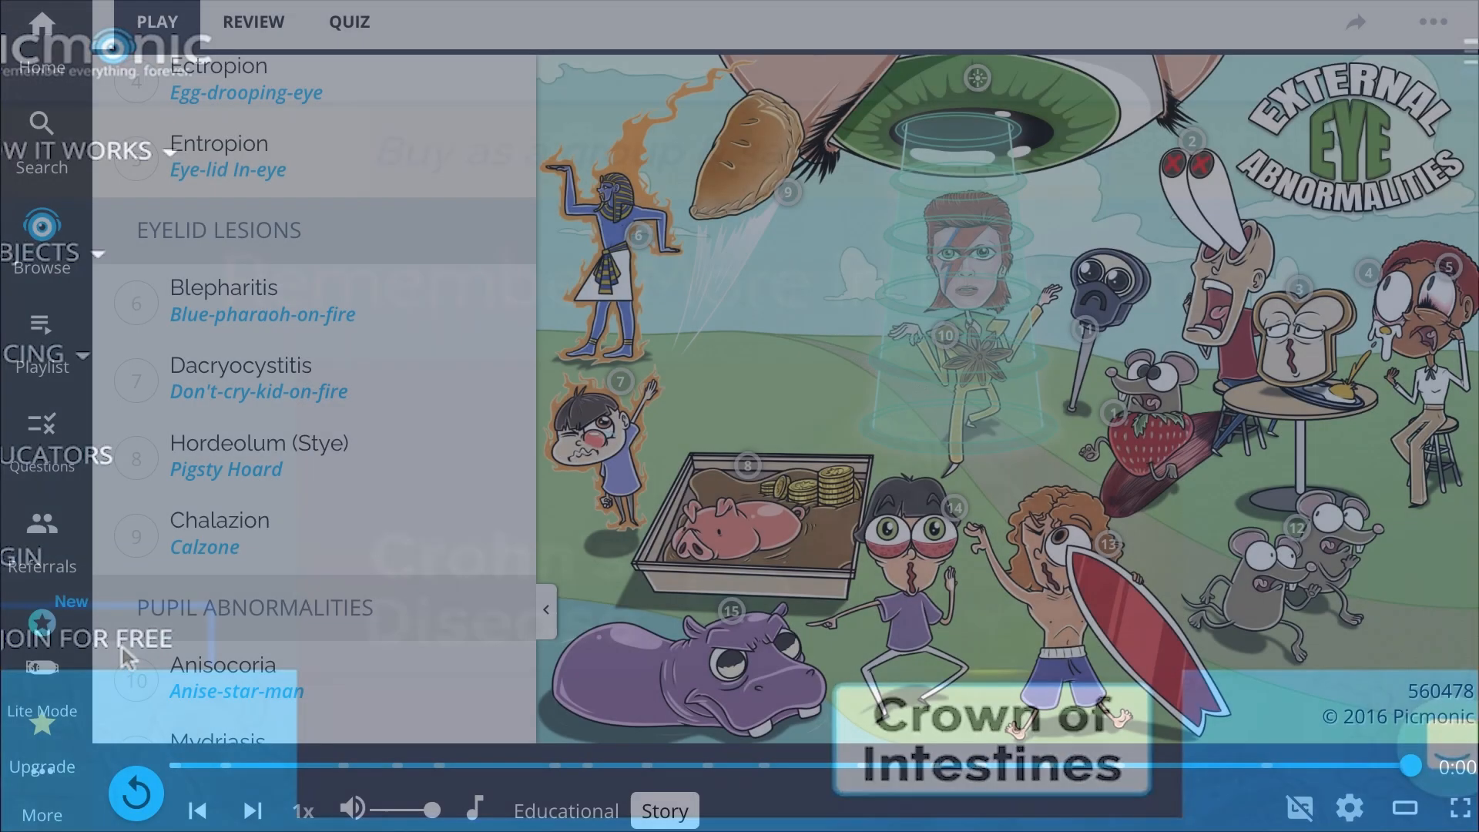
Step: Start the External Eye Abnormalities quiz, answering Mydriasis and advancing through the questions
left_click(348, 22)
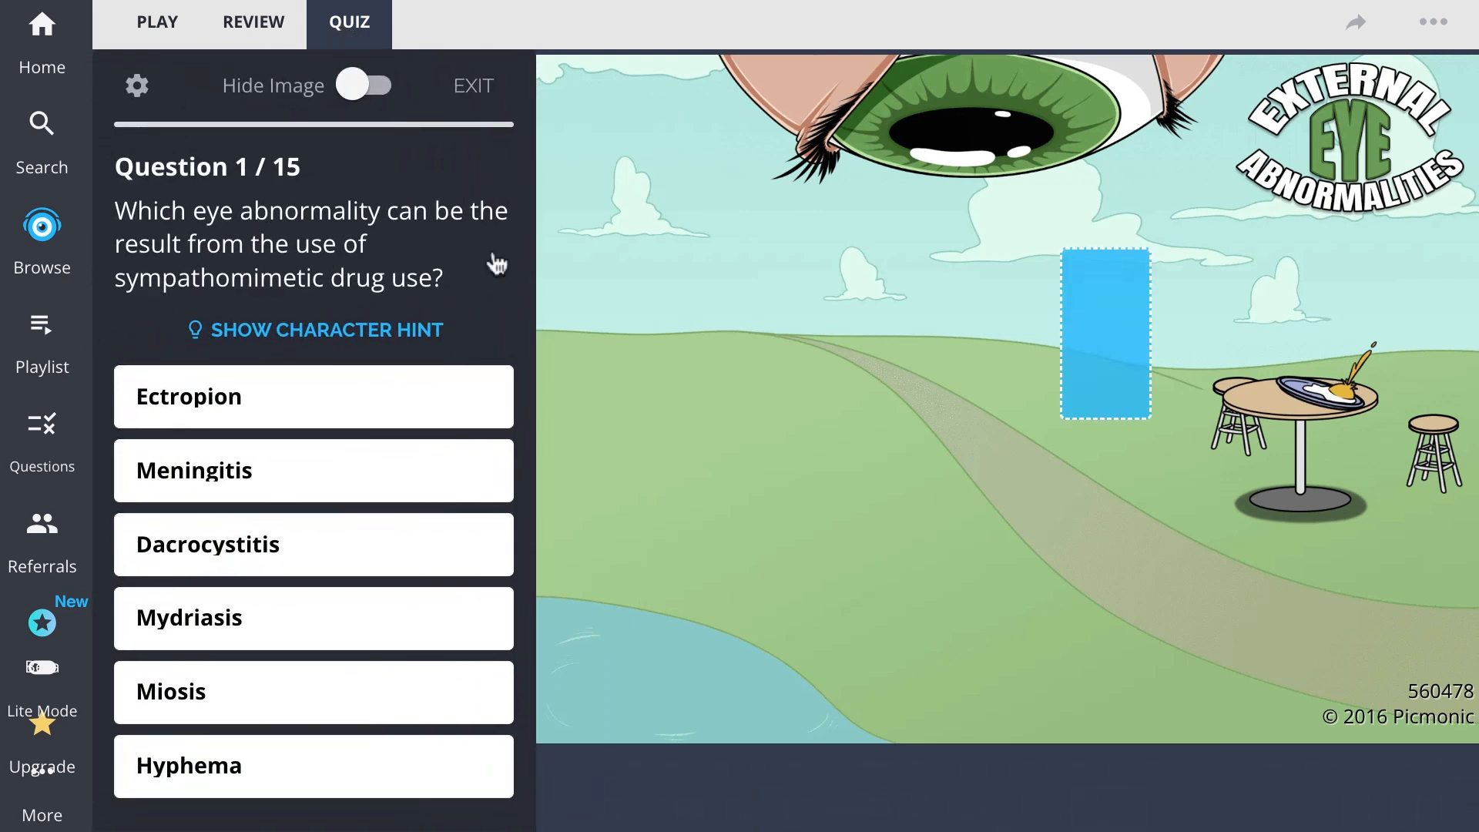
left_click(311, 617)
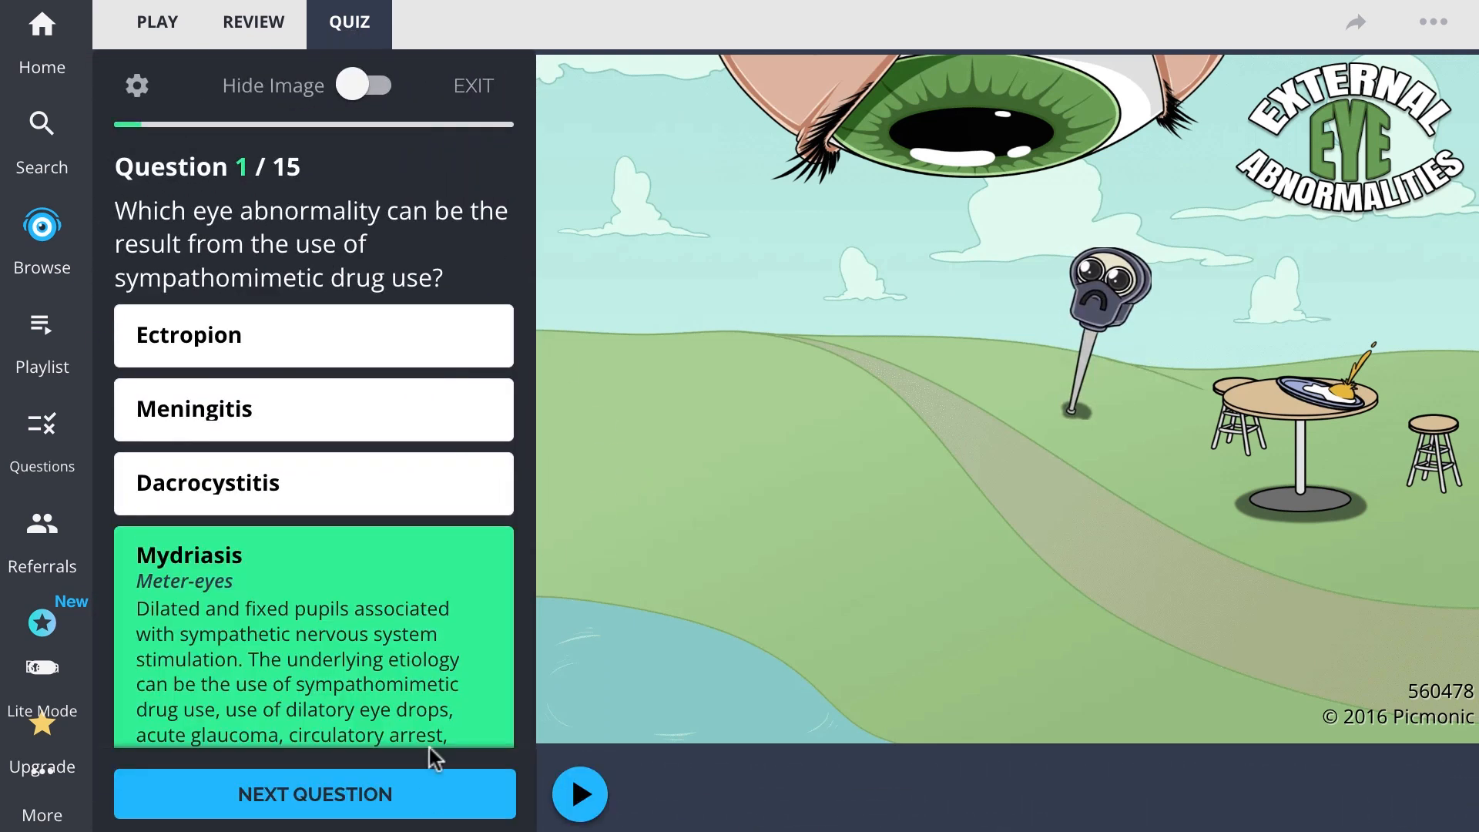
left_click(314, 793)
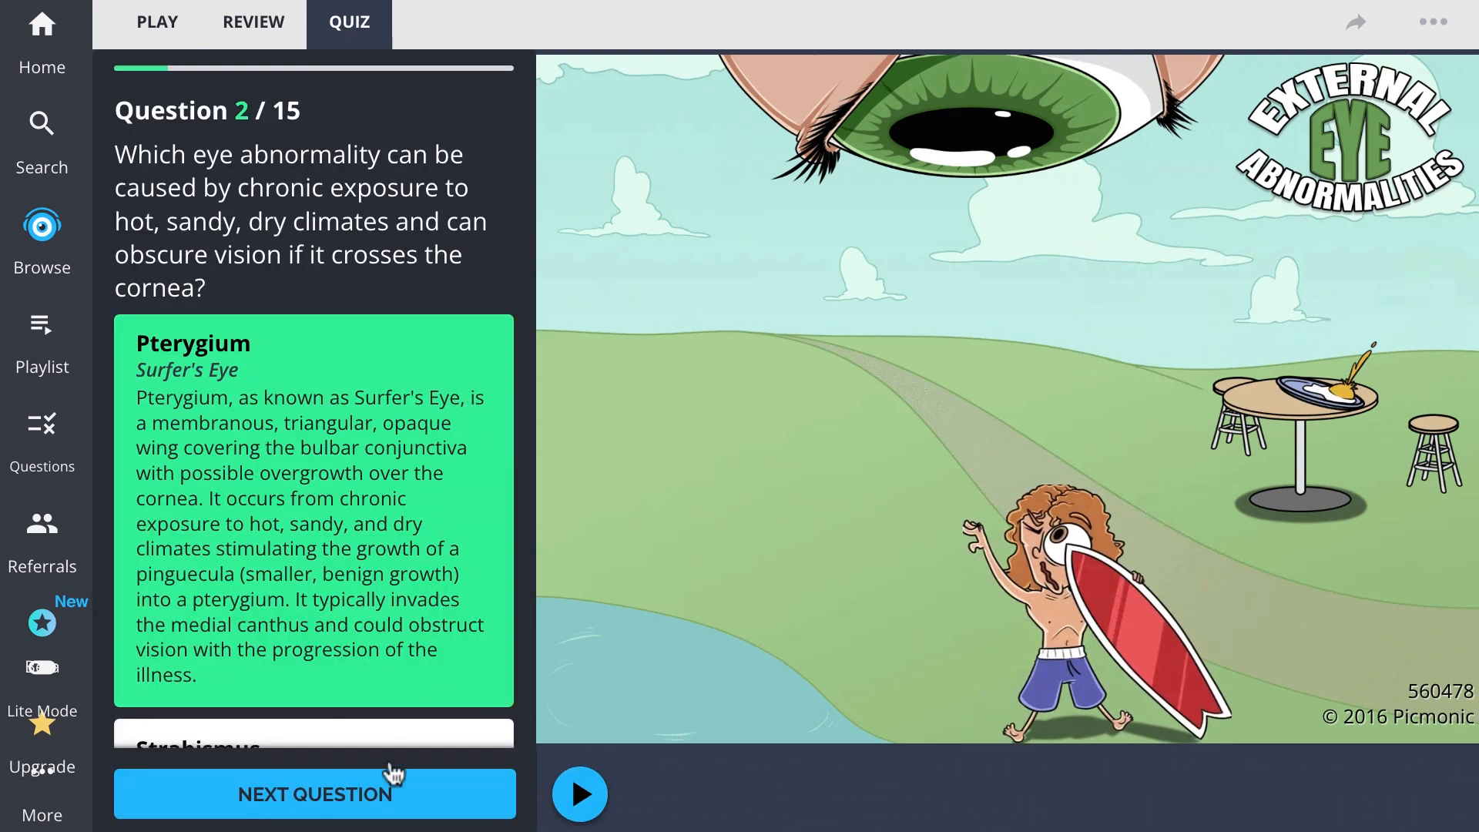
left_click(315, 794)
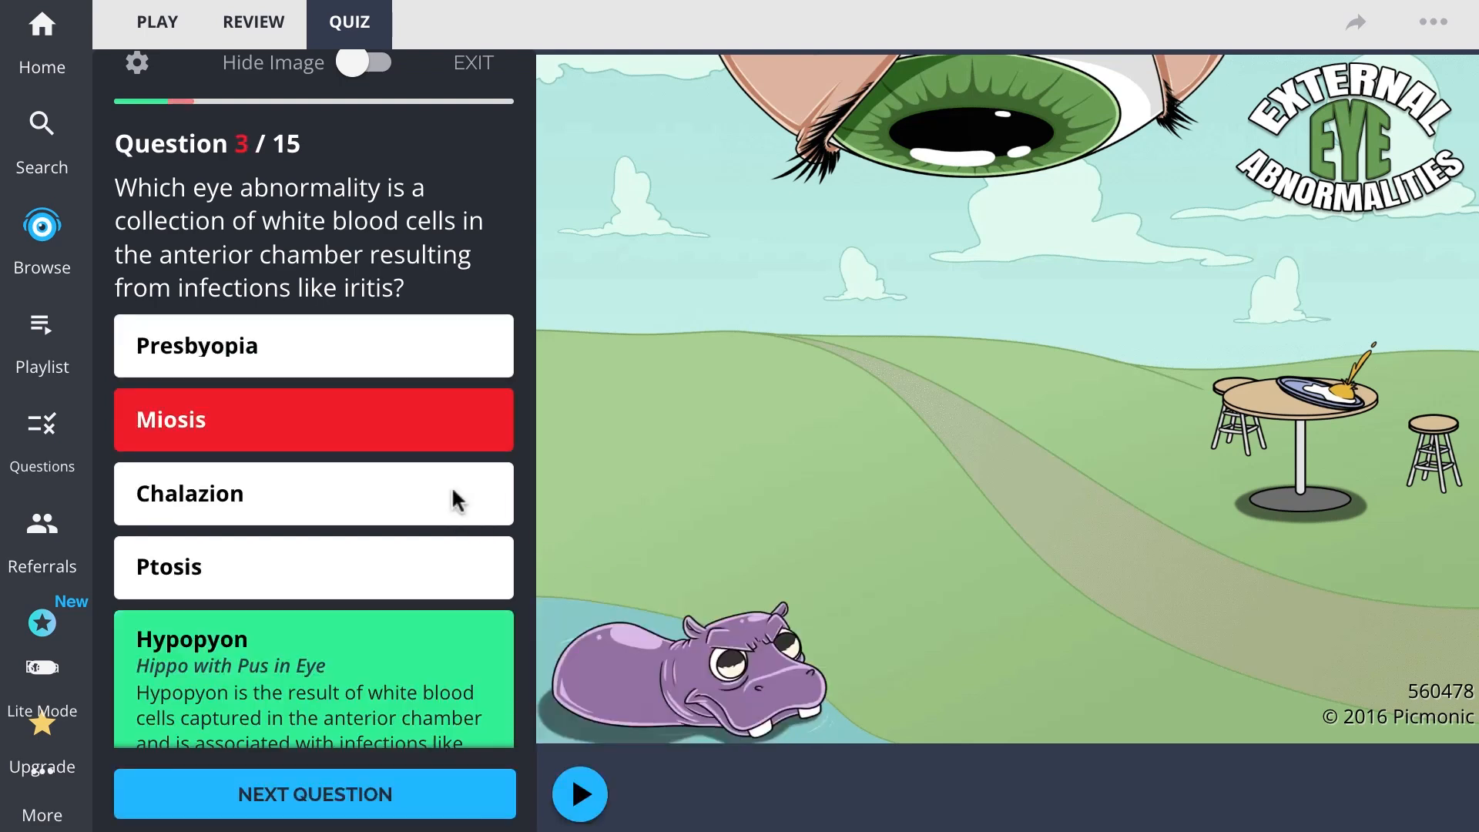
Step: Leave the quiz and pick Eye Disorders from the Nervous System course list
left_click(43, 231)
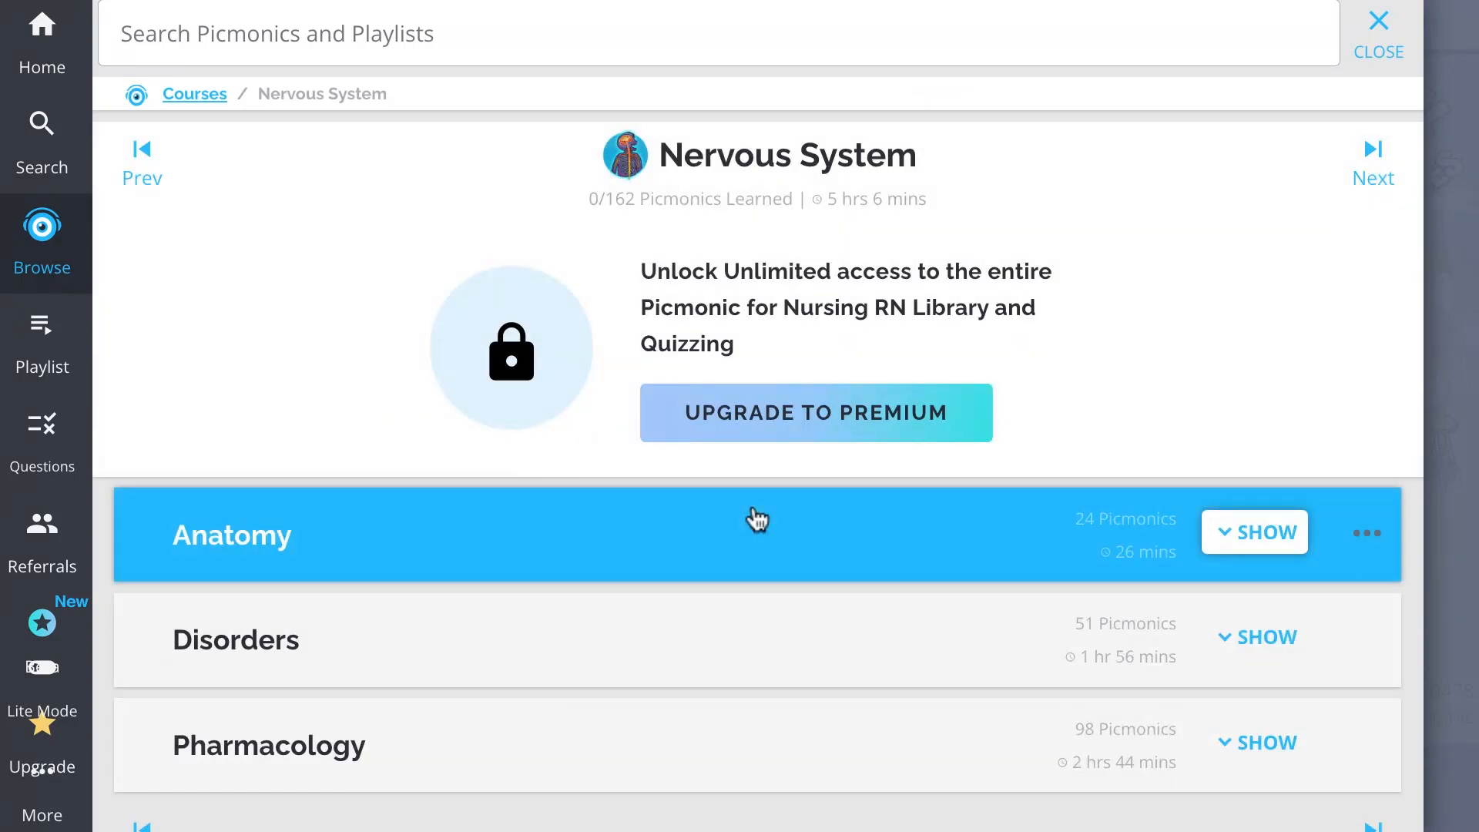
scroll("down", 3)
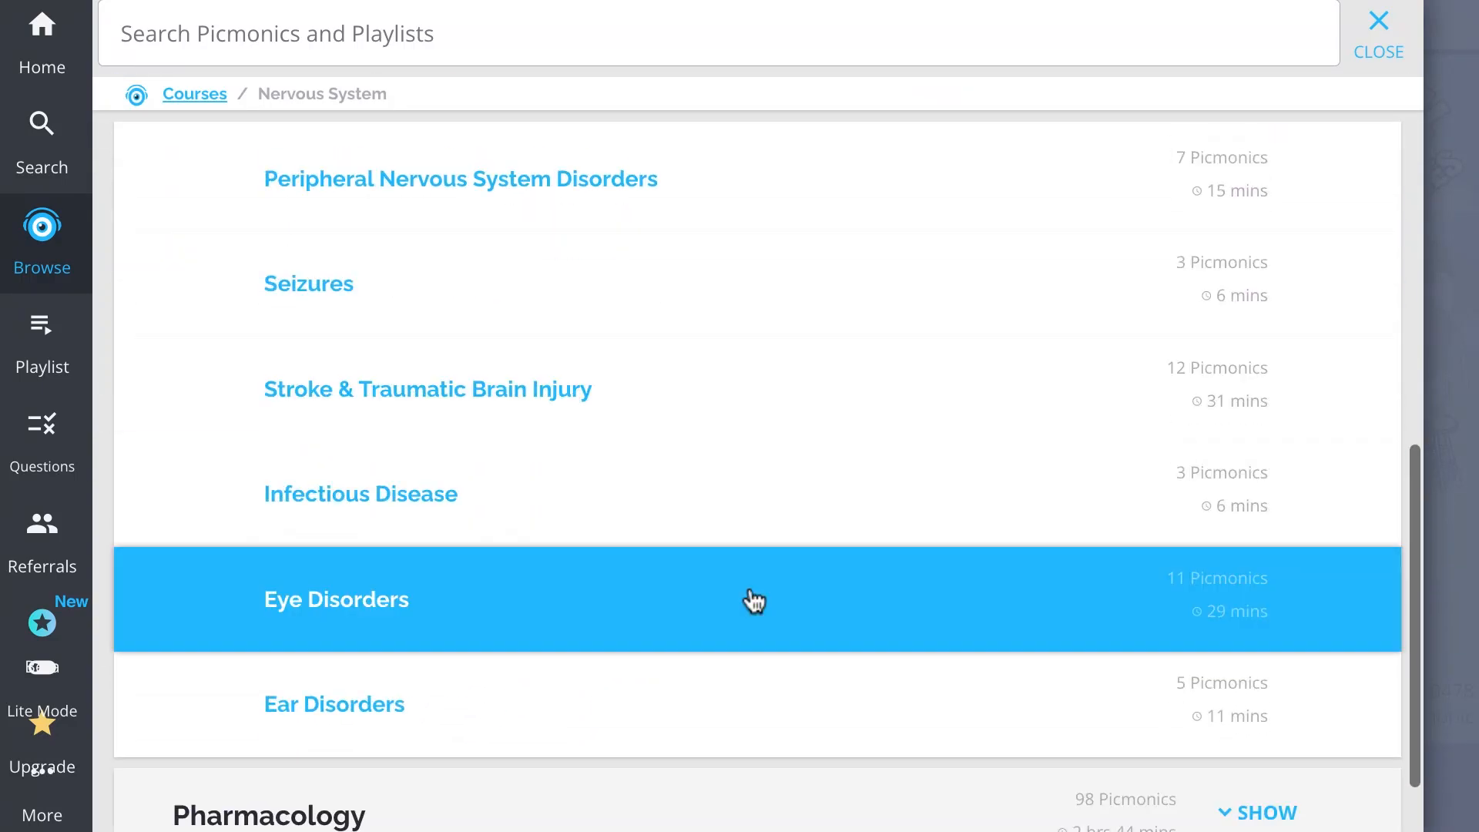
left_click(336, 599)
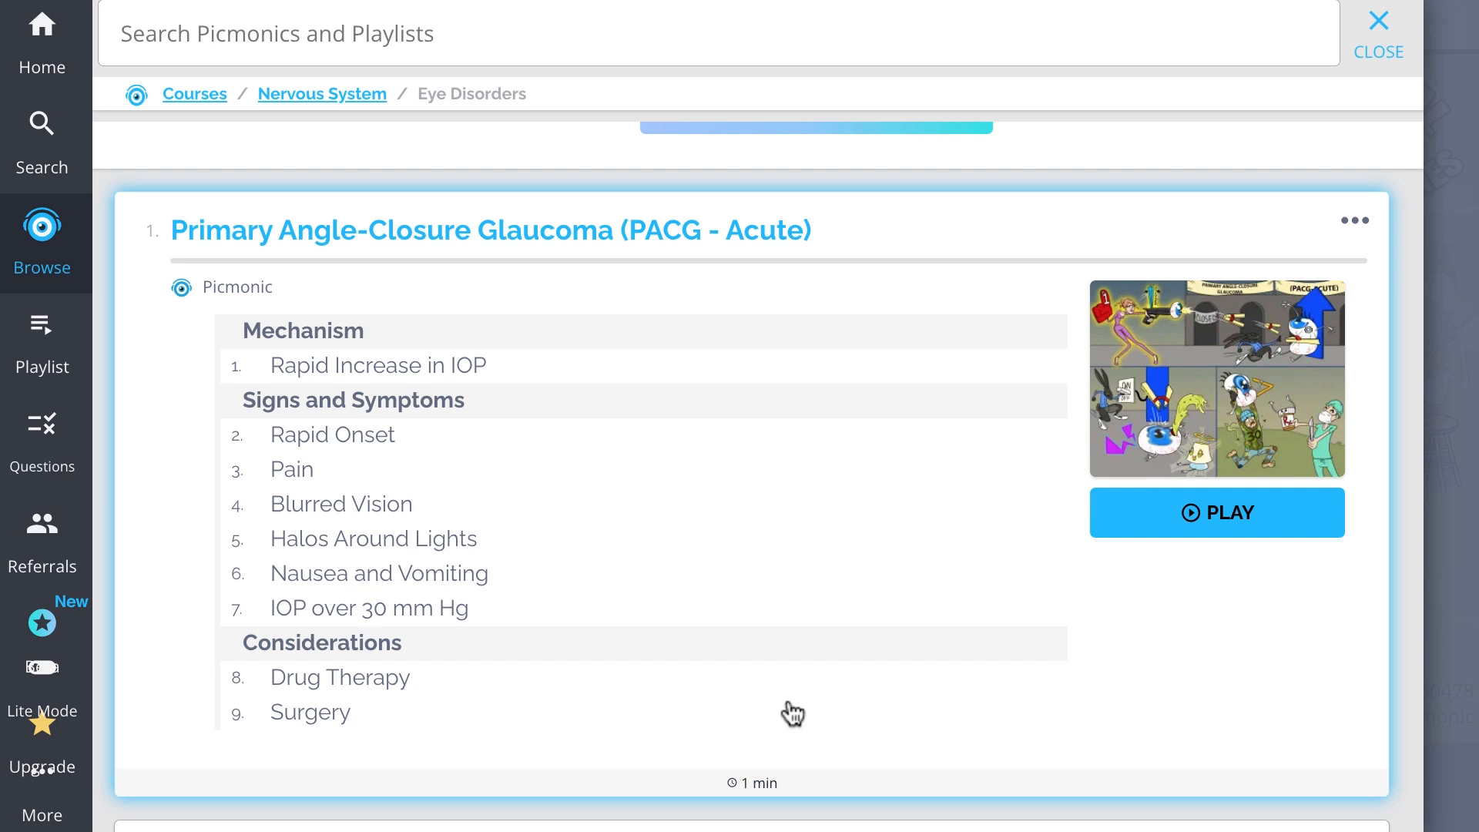
Step: Scroll through the Eye Disorders cards from Primary Angle-Closure Glaucoma to Nystagmus
scroll("down", 3)
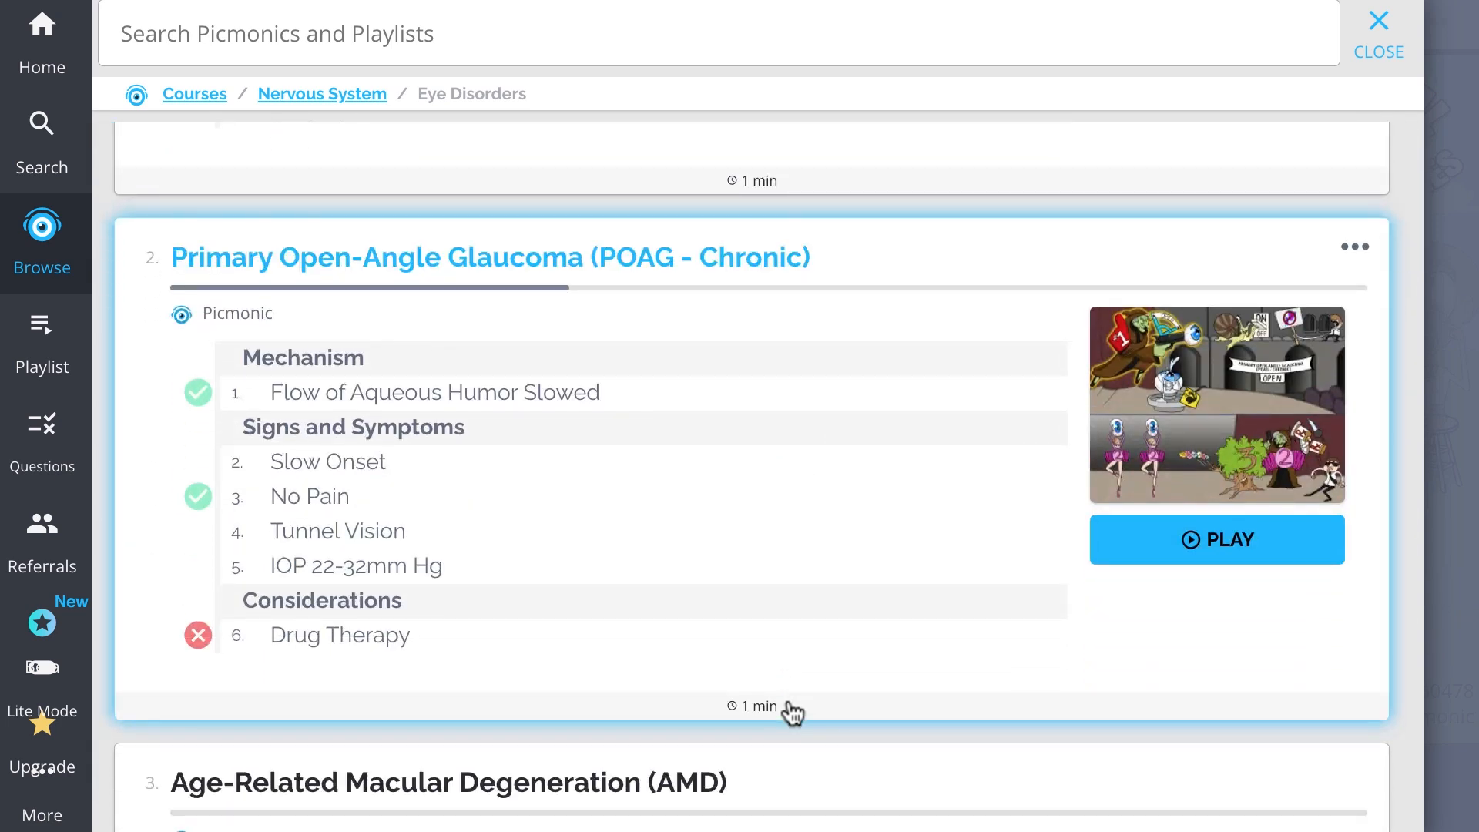
scroll("down", 3)
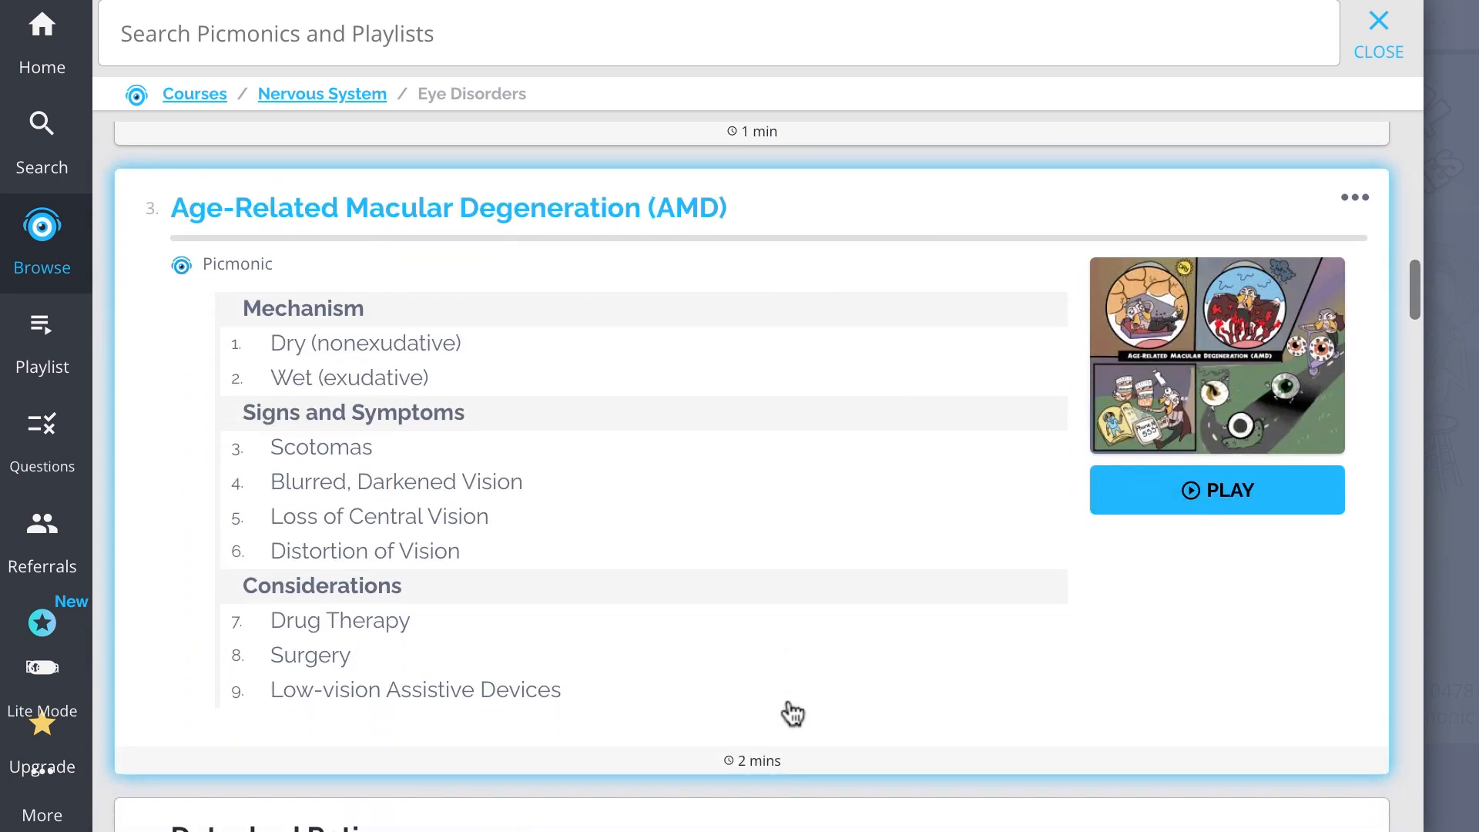
scroll("down", 3)
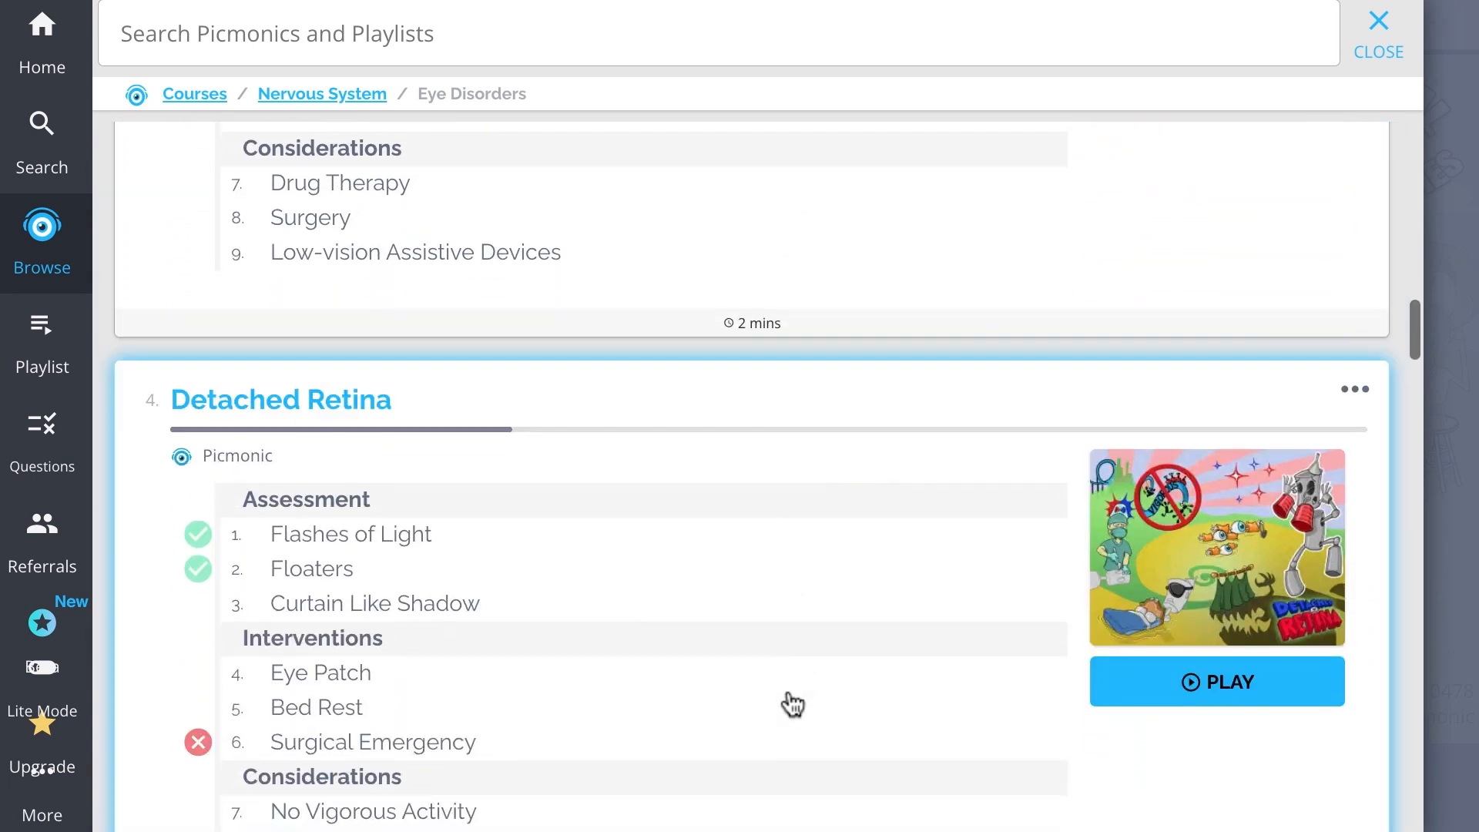
scroll("down", 3)
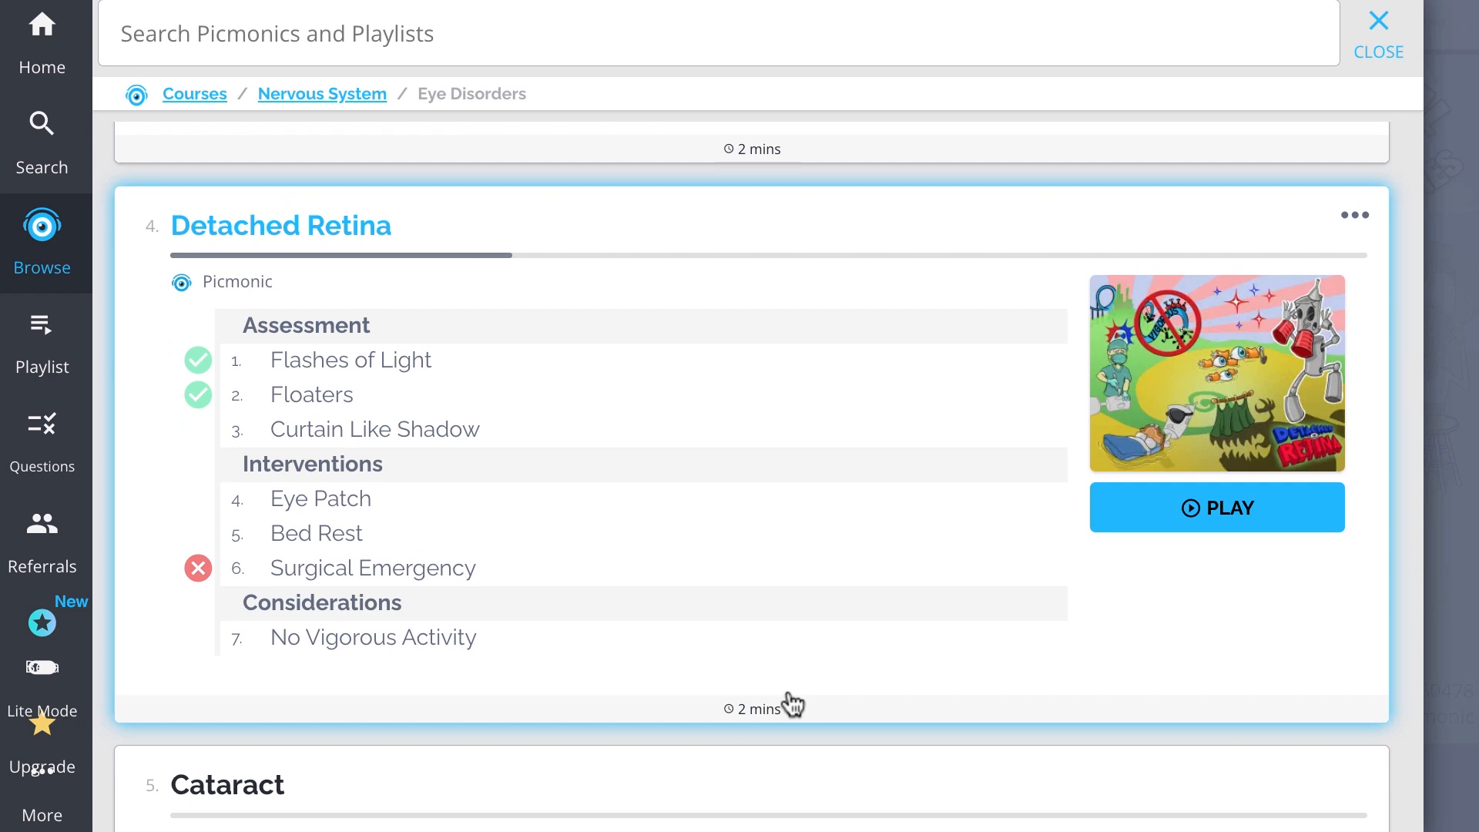
scroll("down", 3)
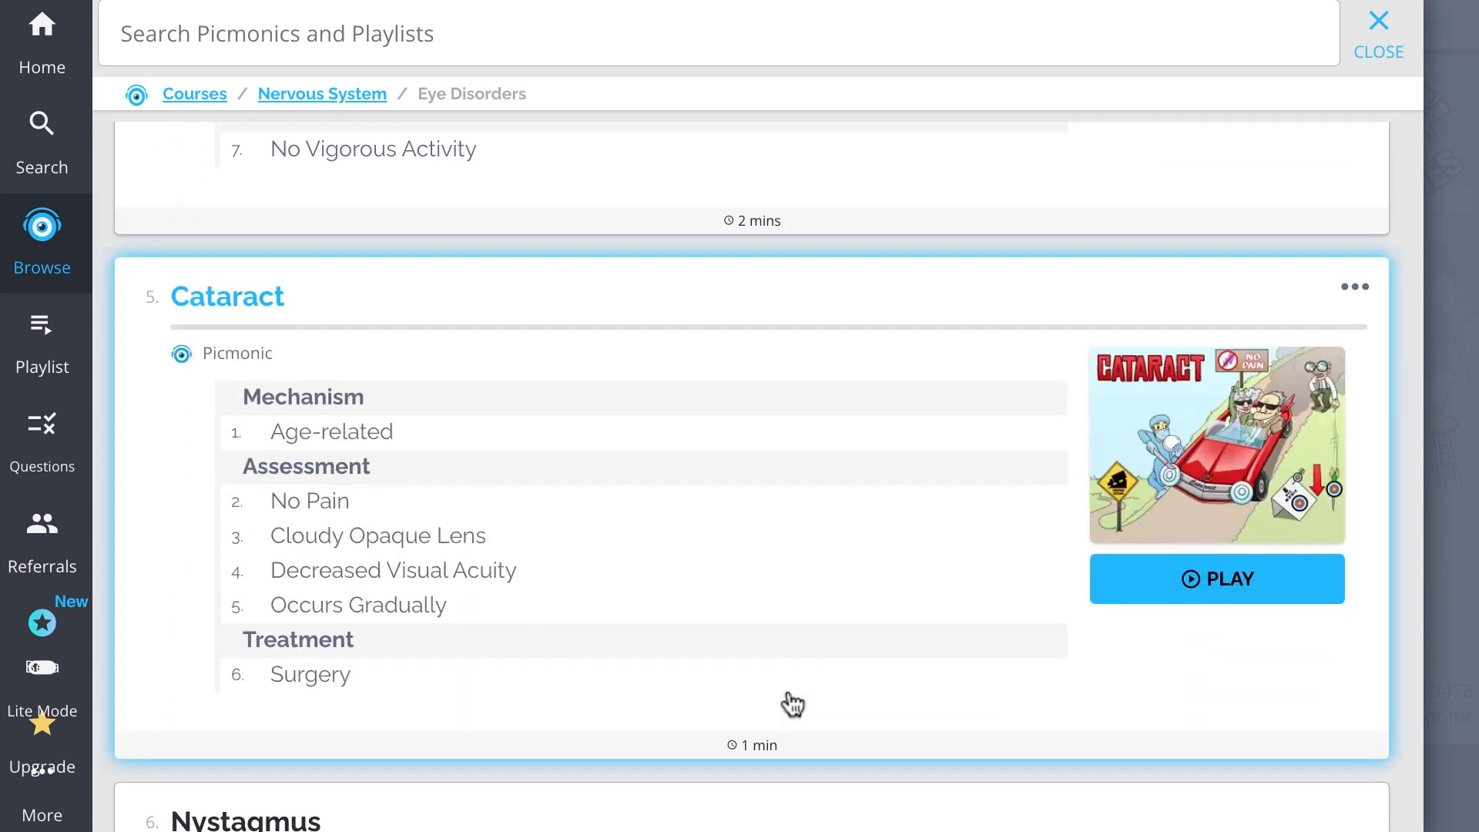
scroll("down", 3)
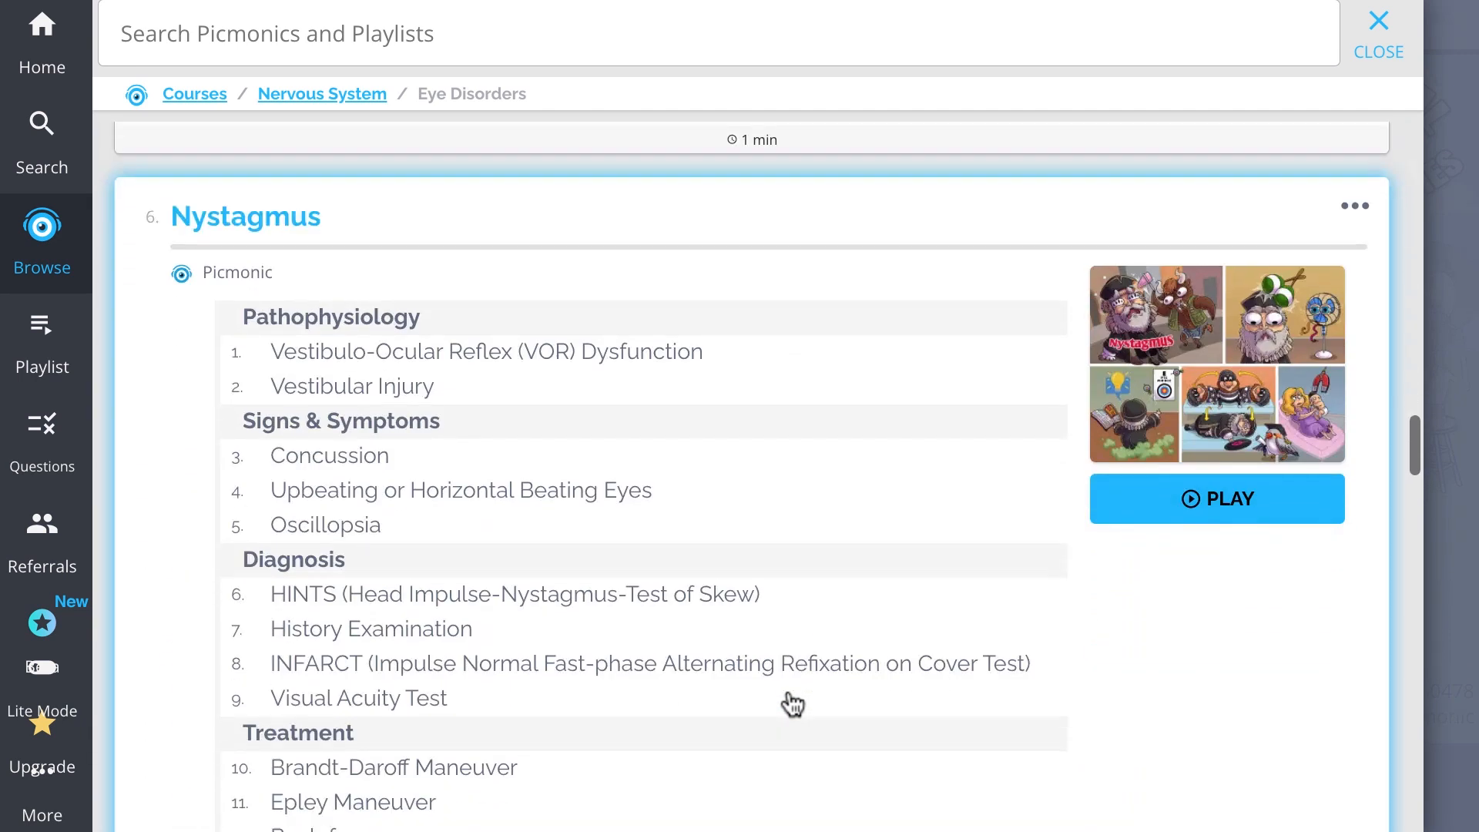
scroll("down", 3)
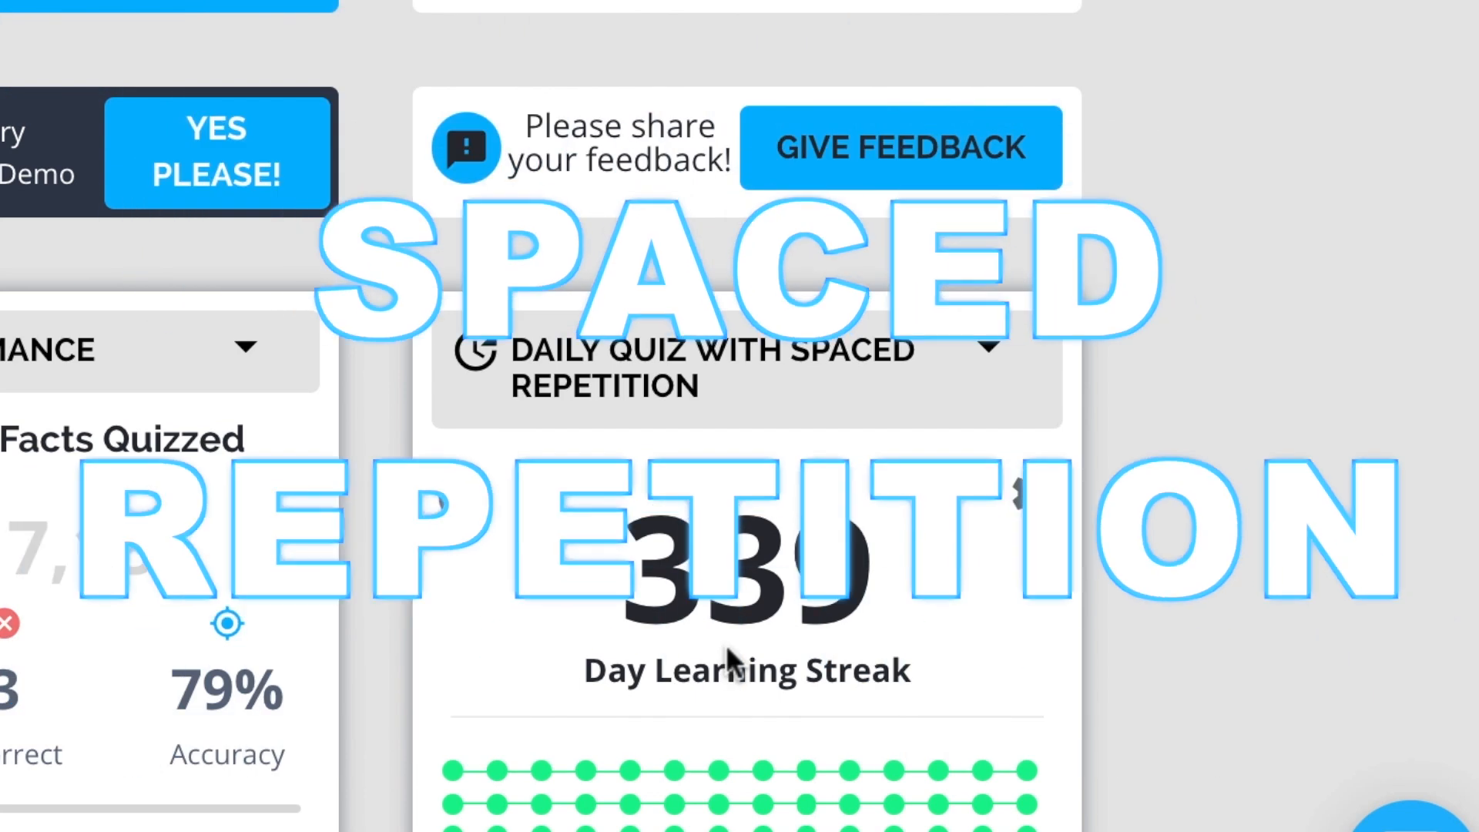
Step: Scroll the Home dashboard to the Daily Quiz card showing 0 / 3 facts learned
scroll("down", 3)
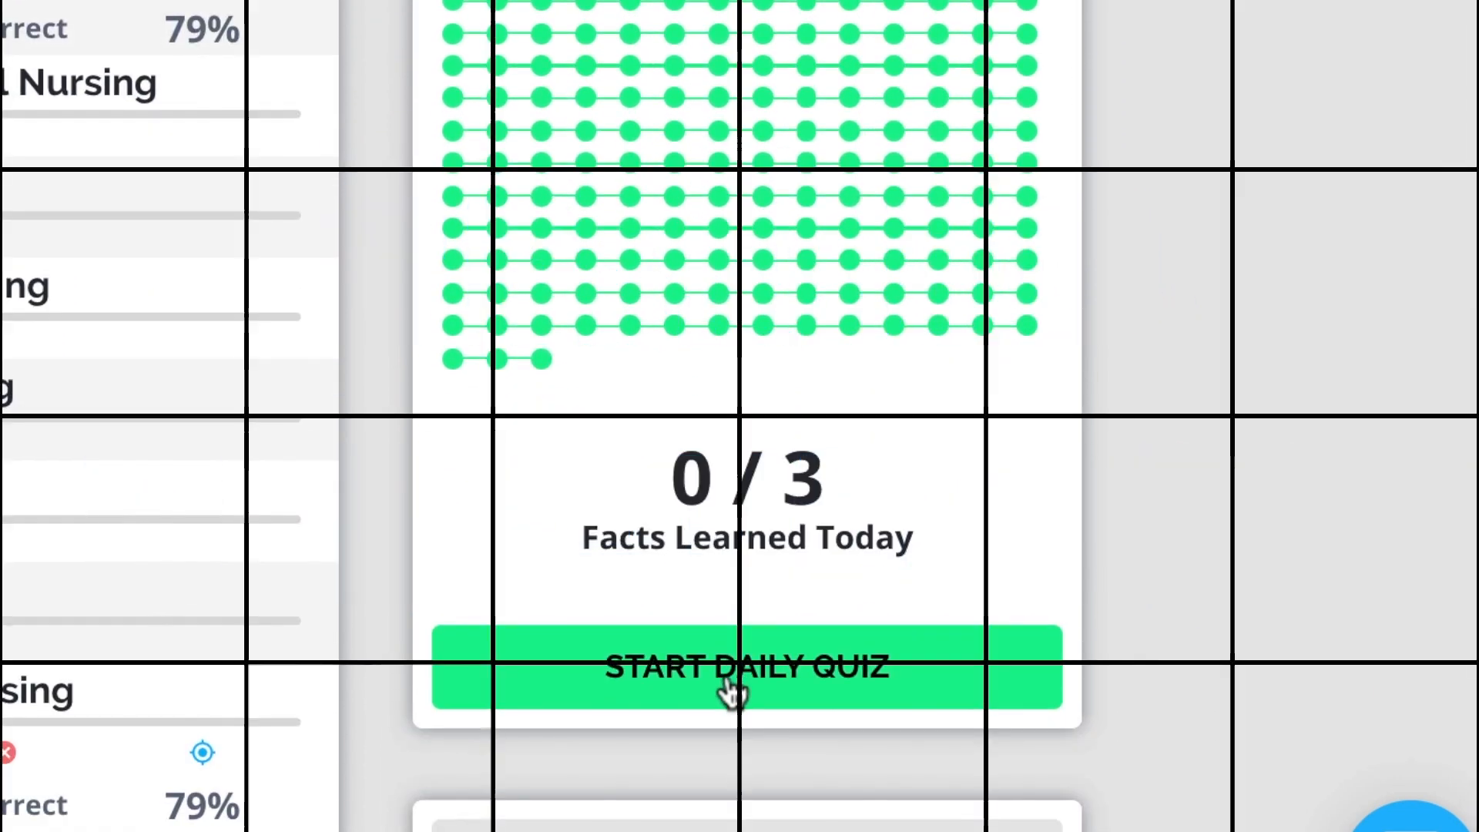